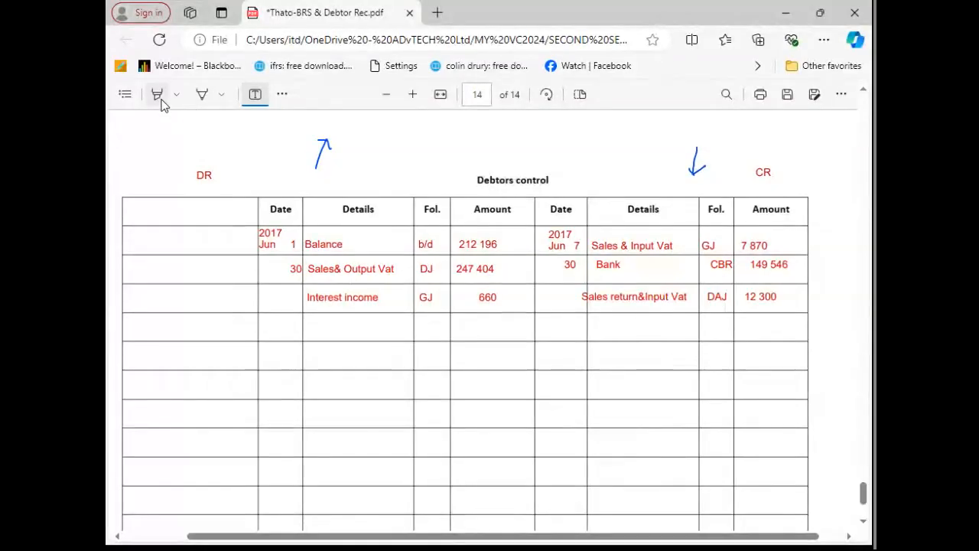
# Draw ruling lines for the totals under the debit and credit Amount columns.
pyautogui.click(202, 94)
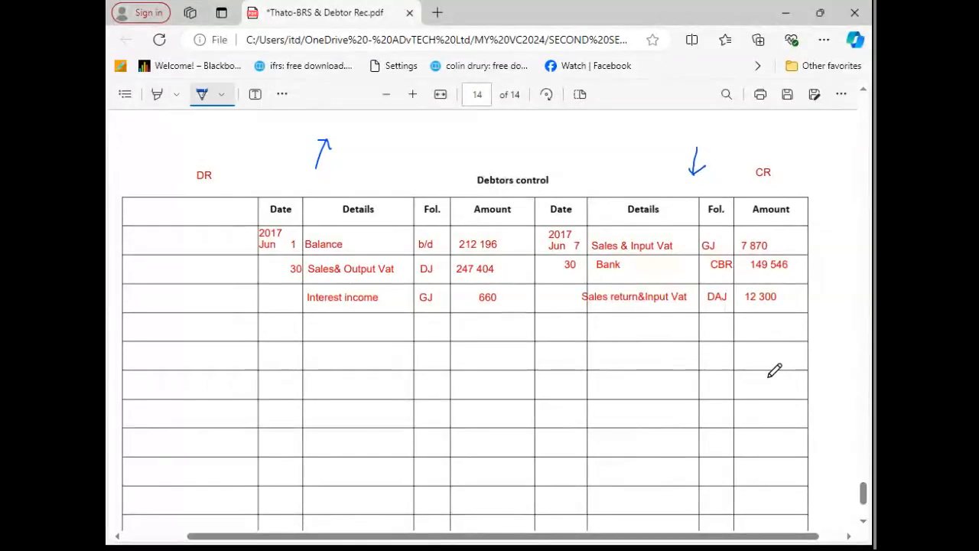
pyautogui.moveTo(456, 341)
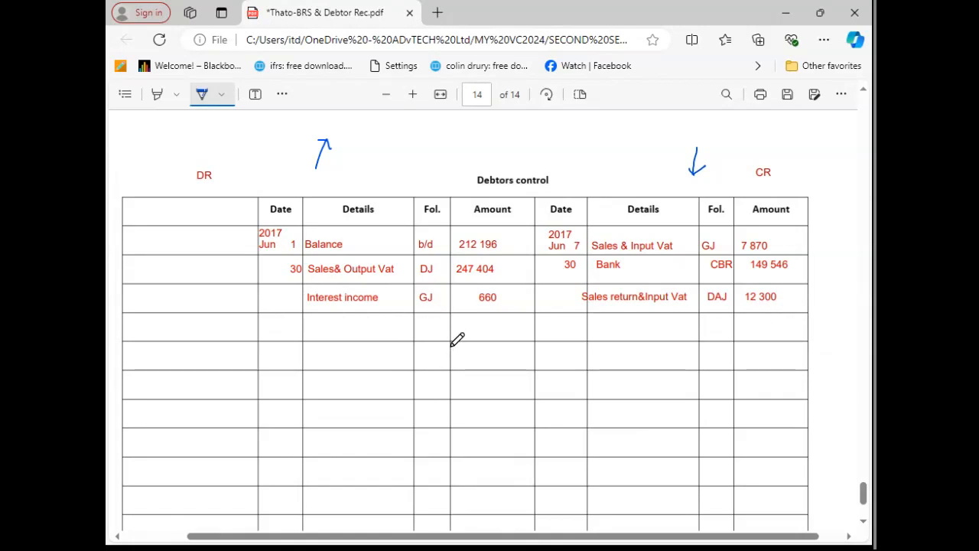
pyautogui.moveTo(448, 342); pyautogui.dragTo(536, 339)
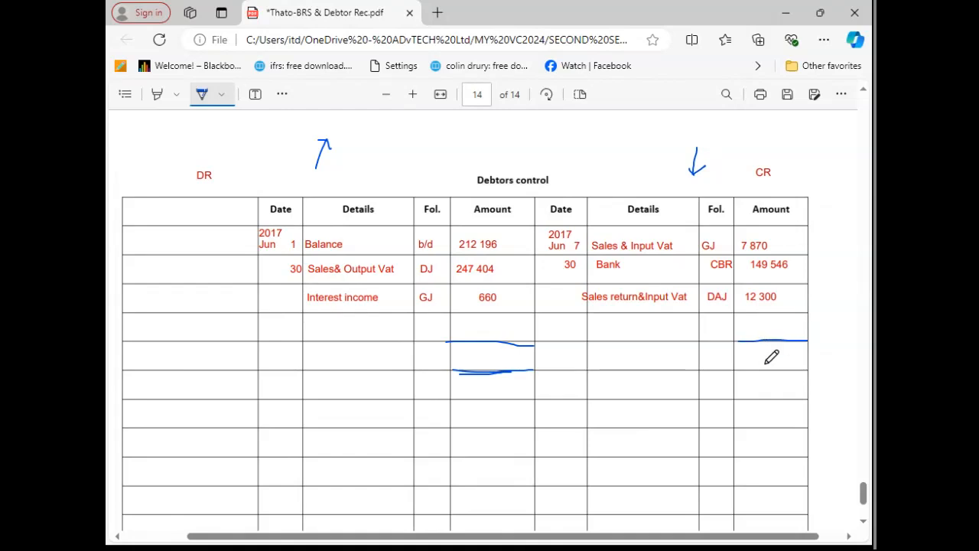
pyautogui.moveTo(730, 375); pyautogui.dragTo(795, 371)
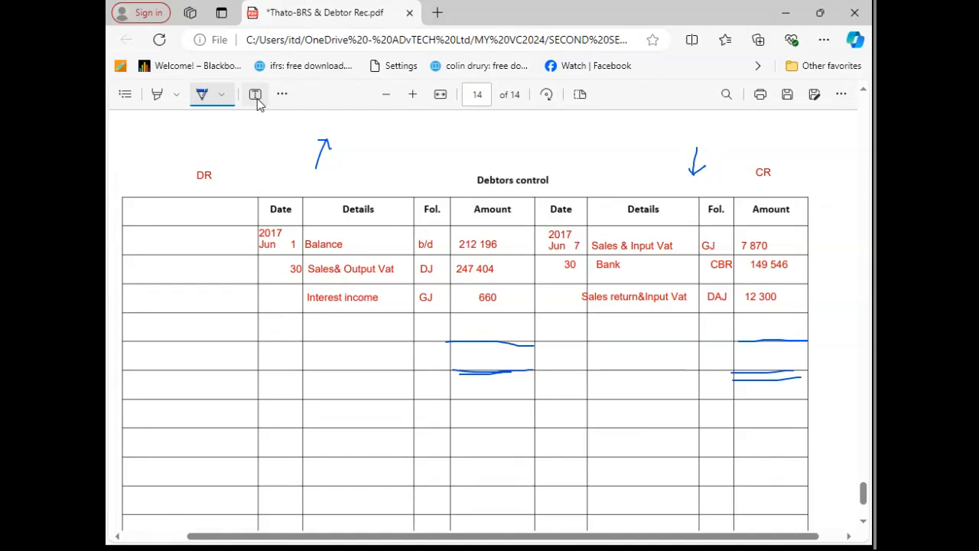
# Add the text 'Balance c/d' in green and move it to the credit Details column.
pyautogui.click(254, 93)
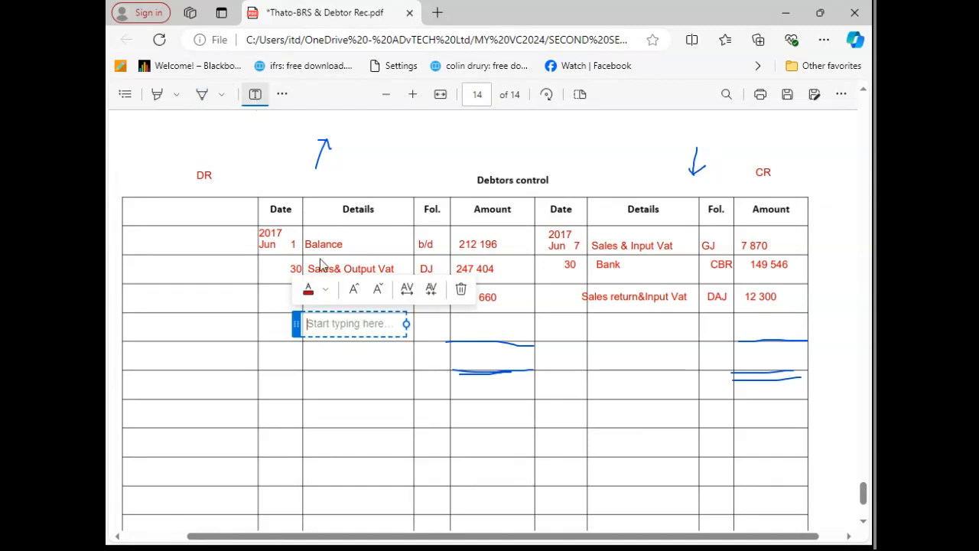
pyautogui.write('Balance')
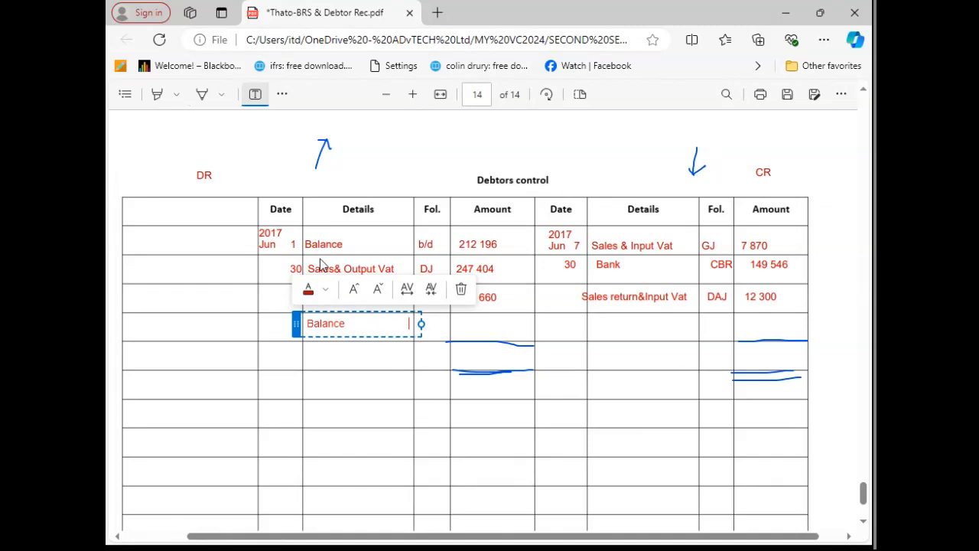
pyautogui.write('c/')
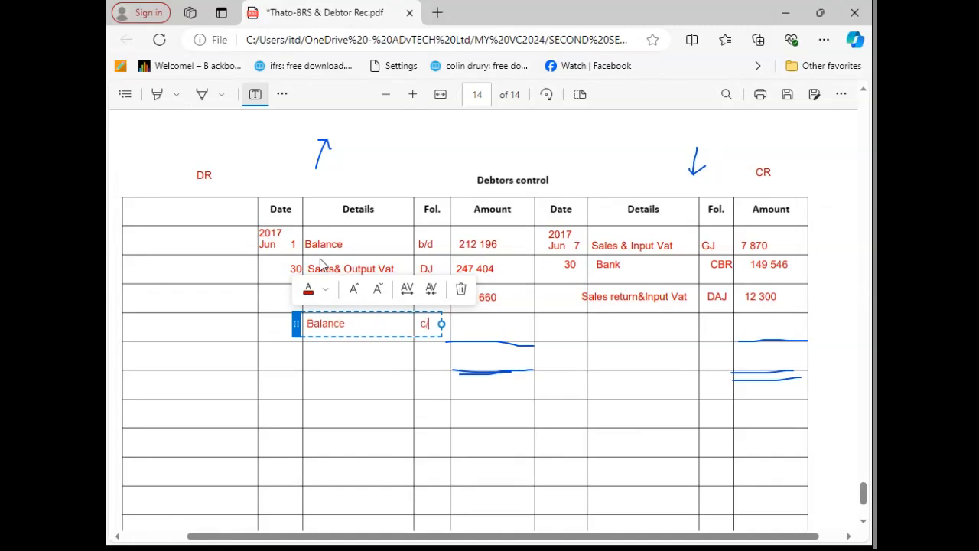
pyautogui.write('d')
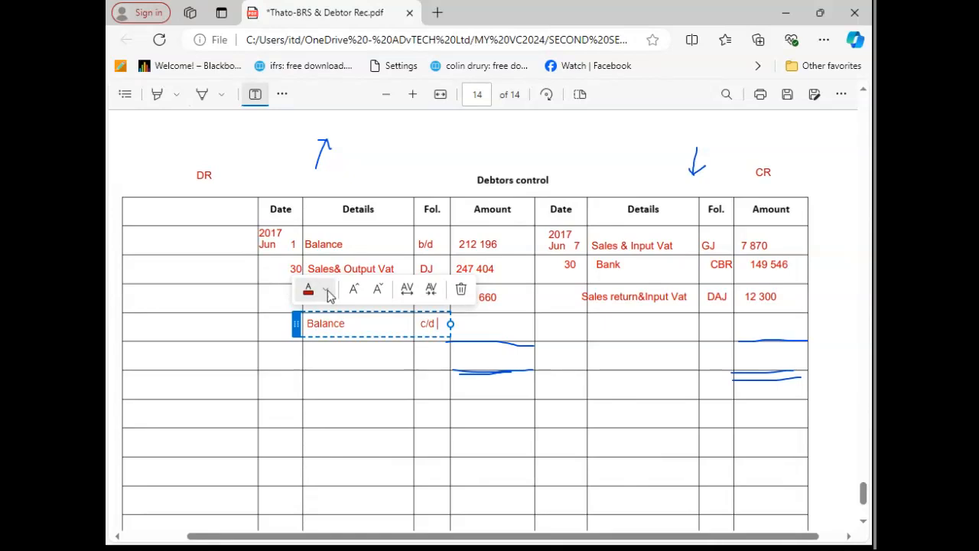
pyautogui.click(308, 290)
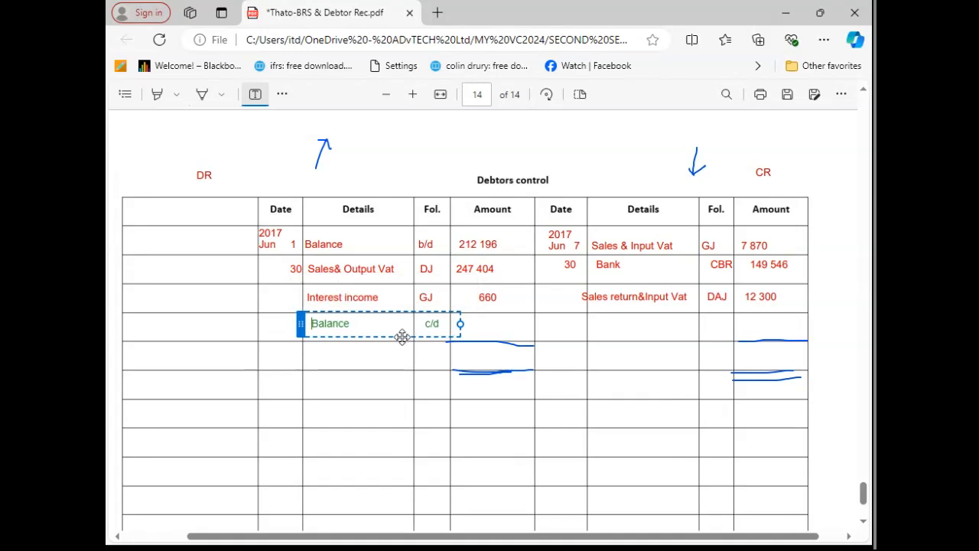
pyautogui.moveTo(402, 323); pyautogui.dragTo(718, 332)
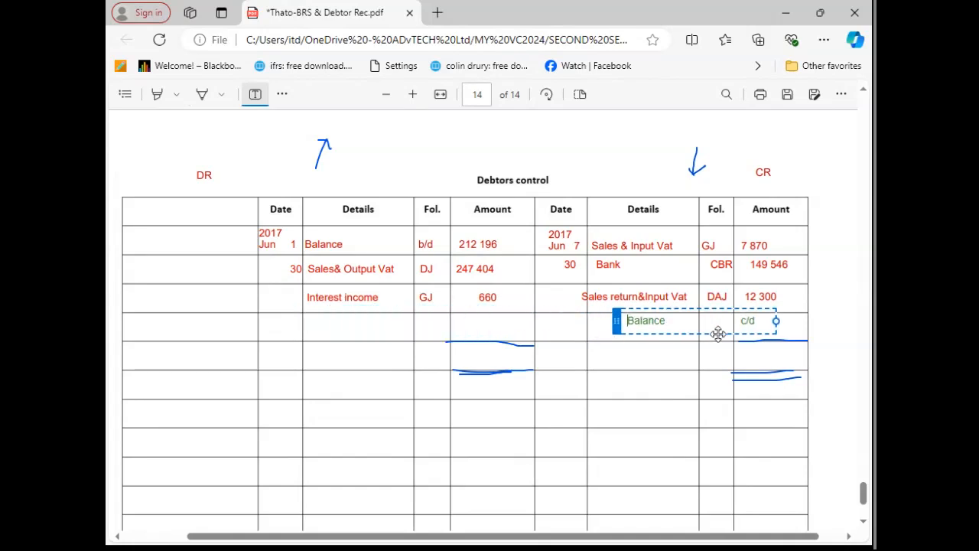
pyautogui.moveTo(719, 333); pyautogui.dragTo(688, 336)
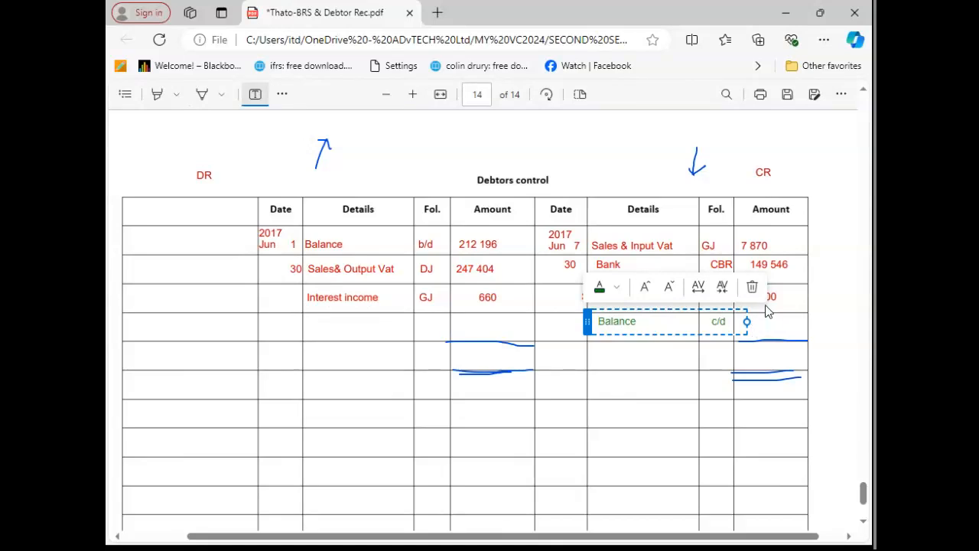
pyautogui.moveTo(772, 365)
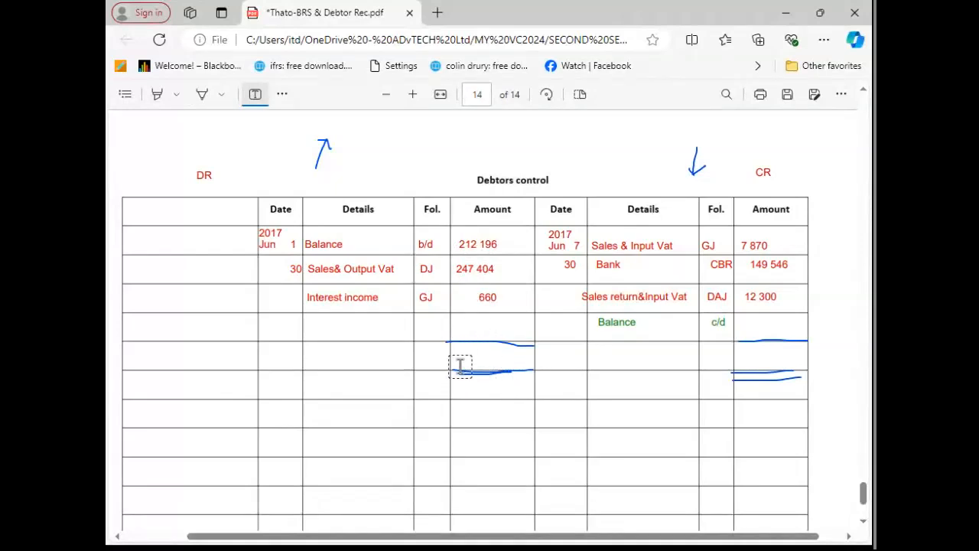
# Type the 460 260 totals between the total lines in the Amount columns.
pyautogui.click(461, 364)
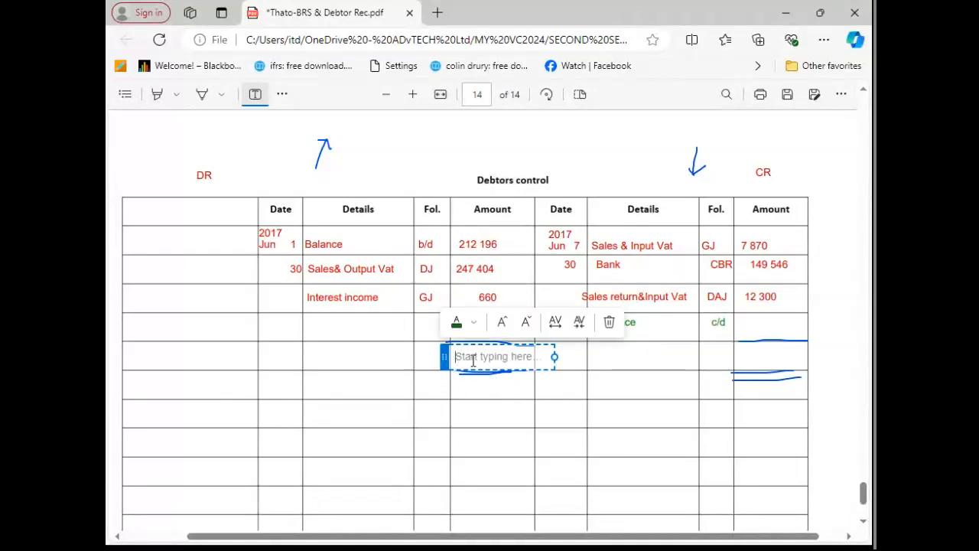
pyautogui.write('460 260')
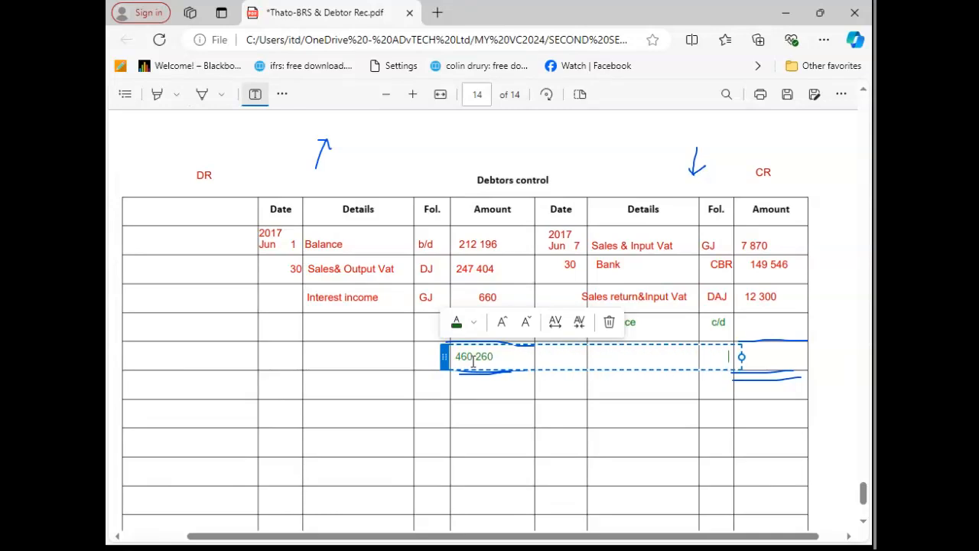
pyautogui.write('460 260')
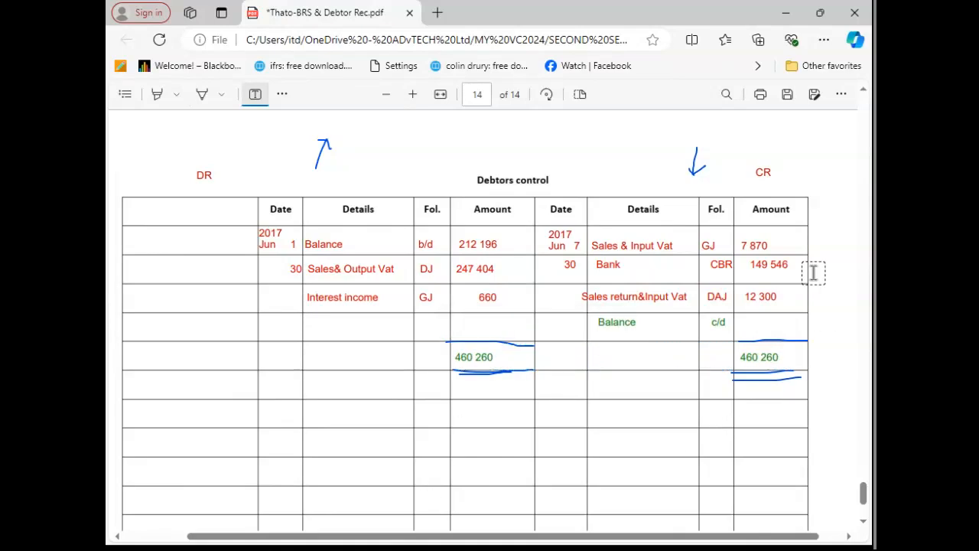
pyautogui.moveTo(736, 433)
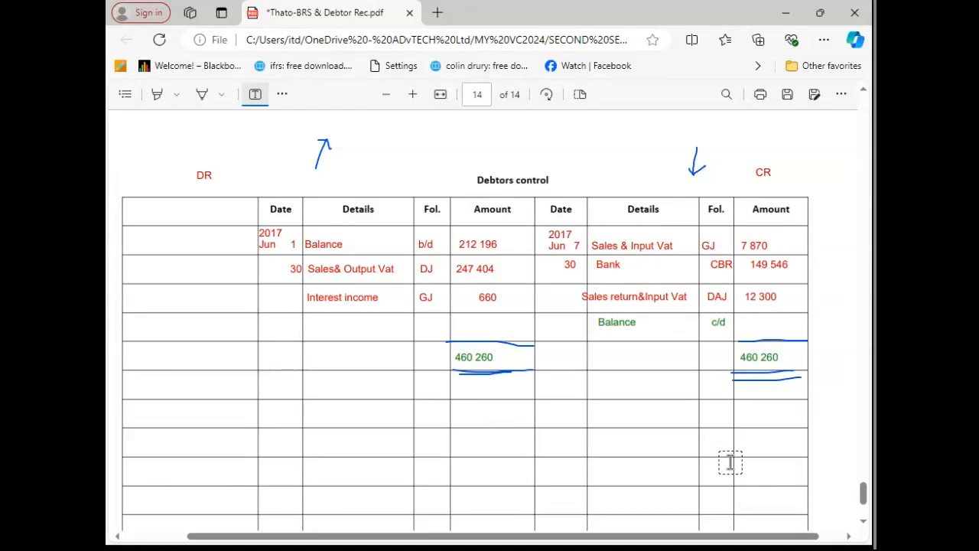
pyautogui.moveTo(736, 463)
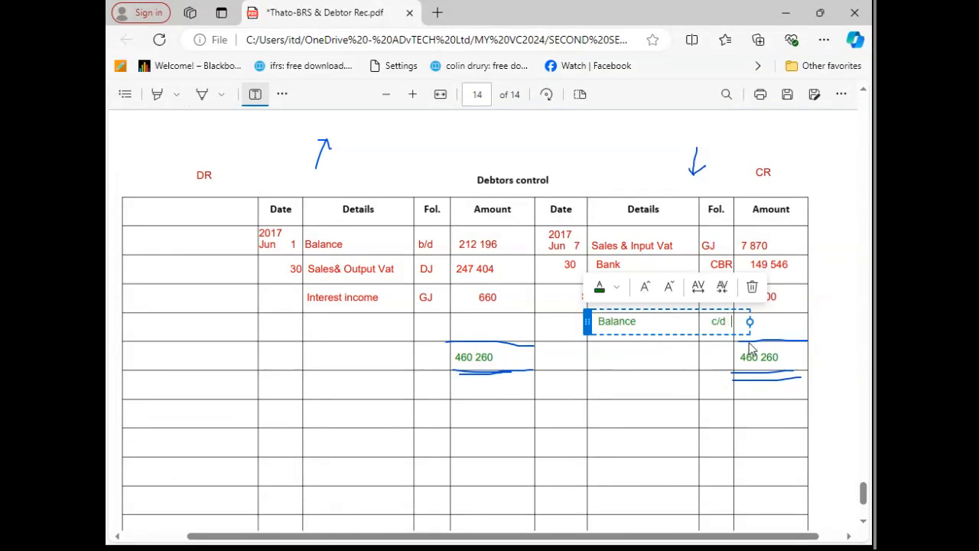
# Type the amount 290 544 after 'Balance c/d' on the credit side.
pyautogui.write('2')
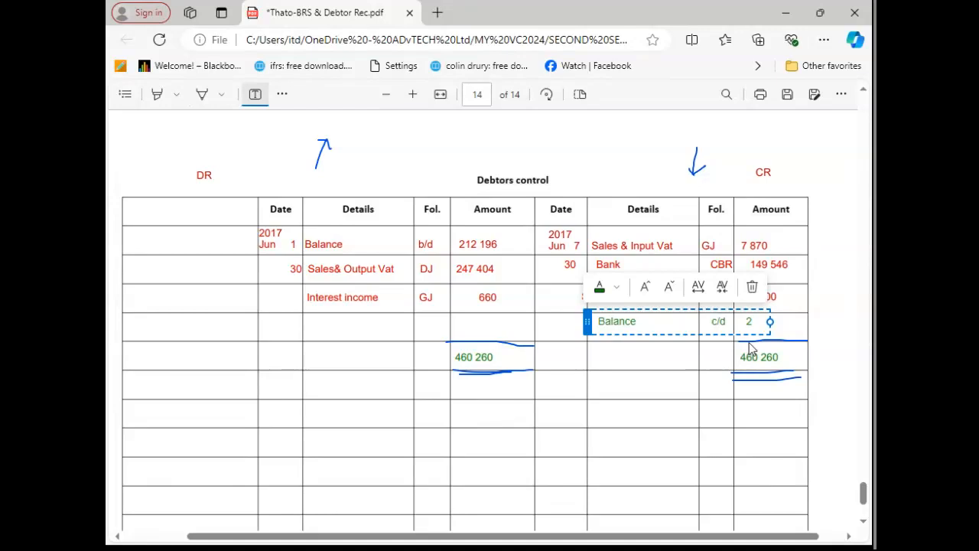
pyautogui.write('9')
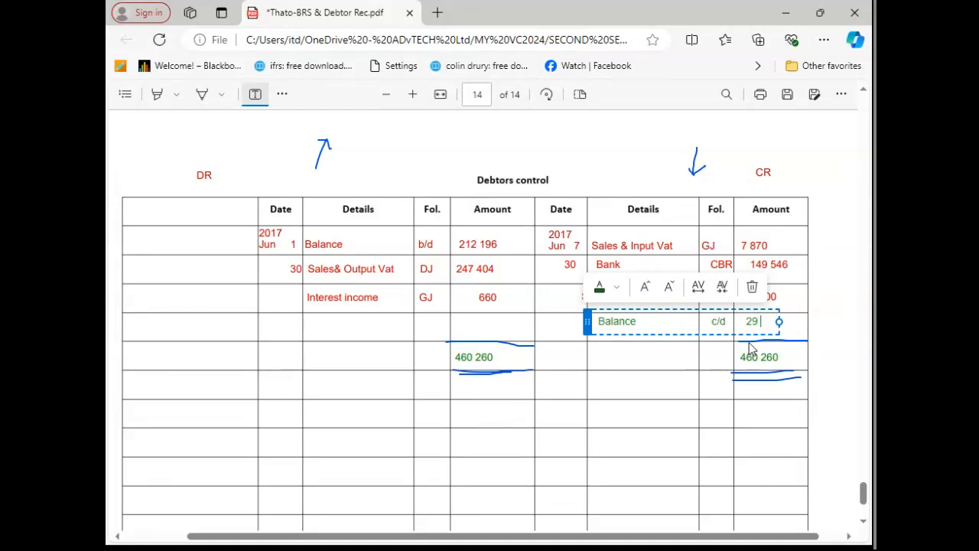
pyautogui.write('054')
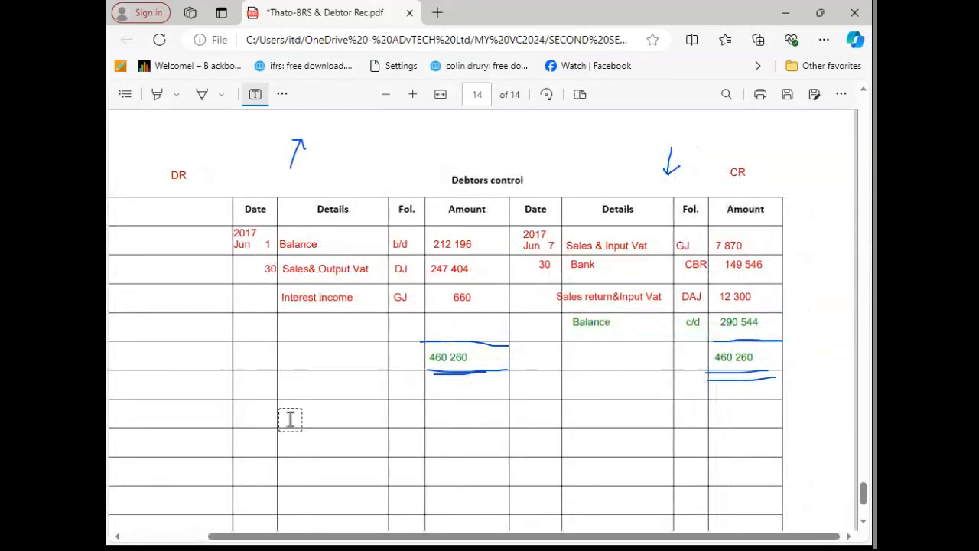
pyautogui.moveTo(259, 391)
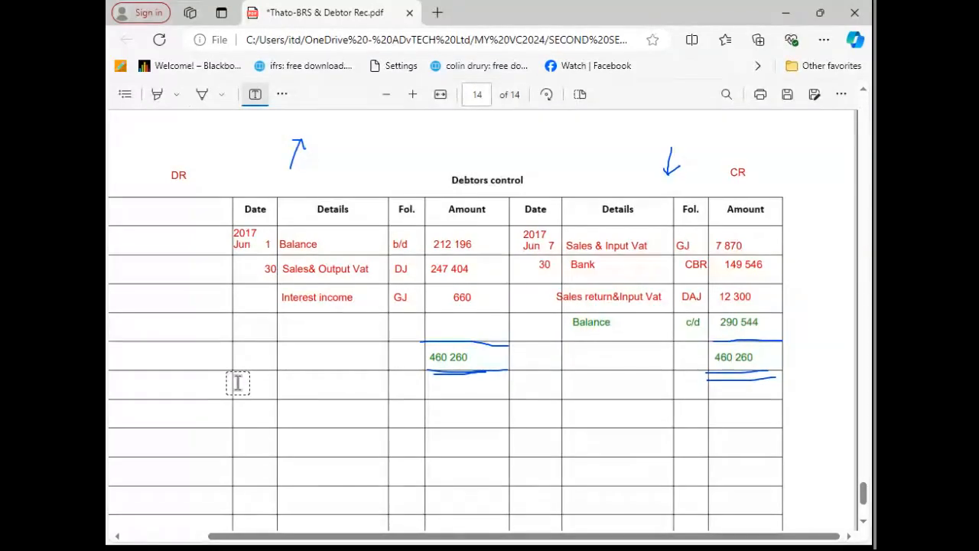
# Type 'Jul 1 Balance b/d' with amount 290 544 below the debit total.
pyautogui.click(238, 383)
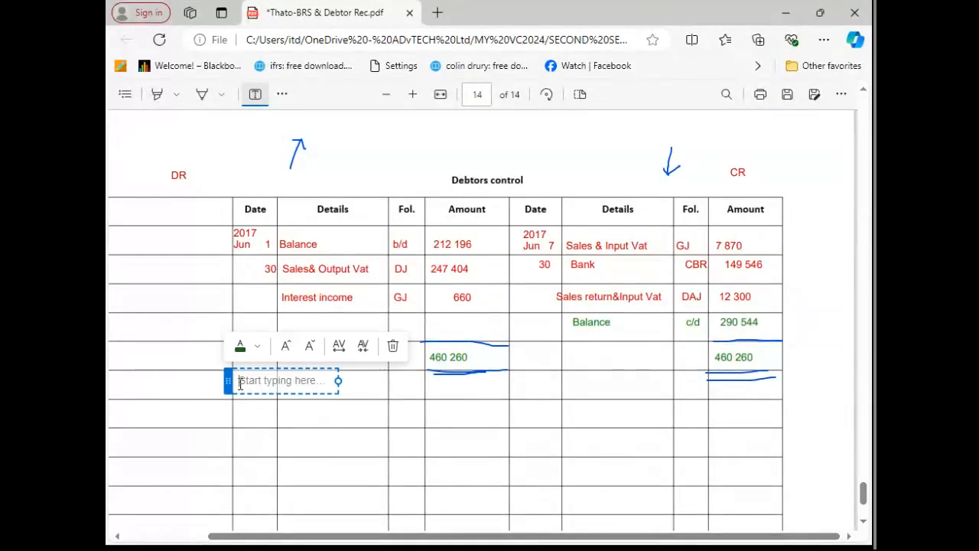
pyautogui.write('Jul')
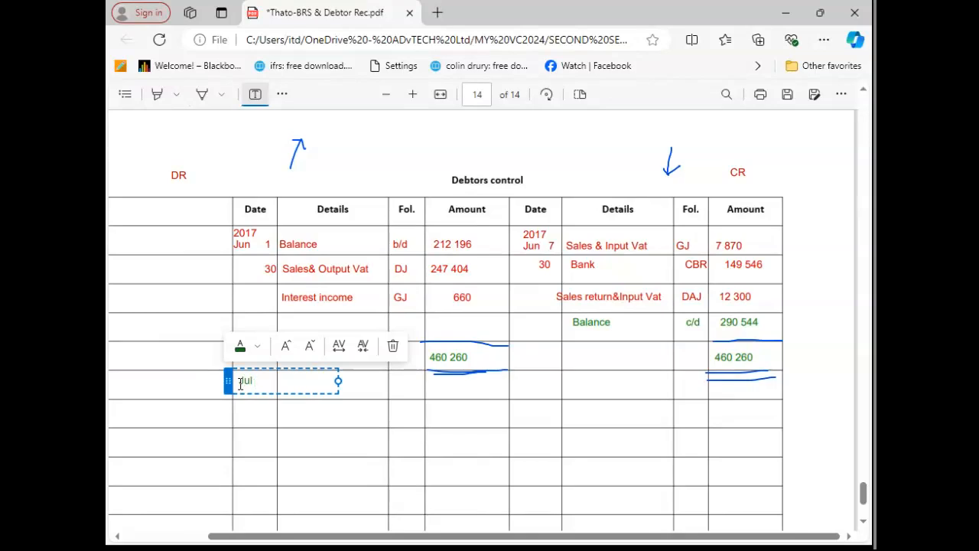
pyautogui.write('1')
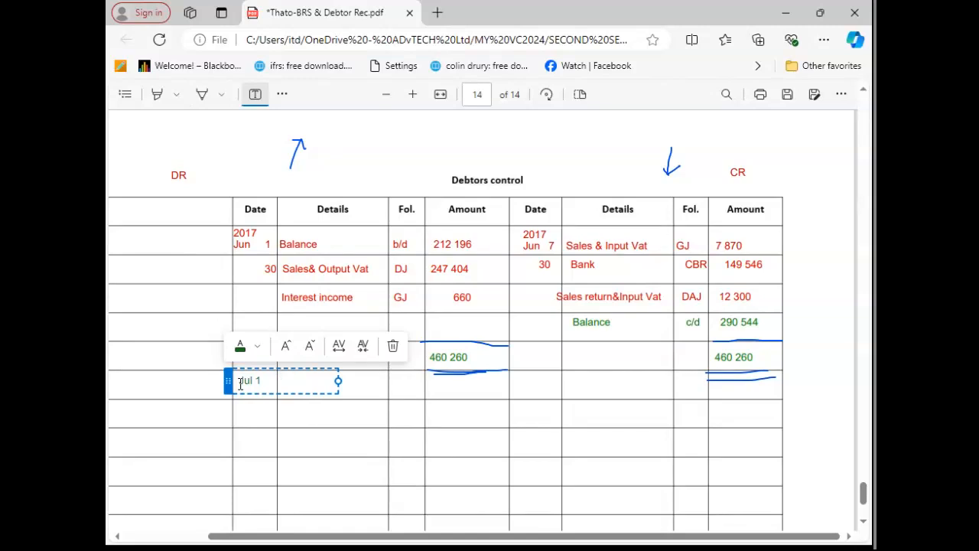
pyautogui.write('12 300')
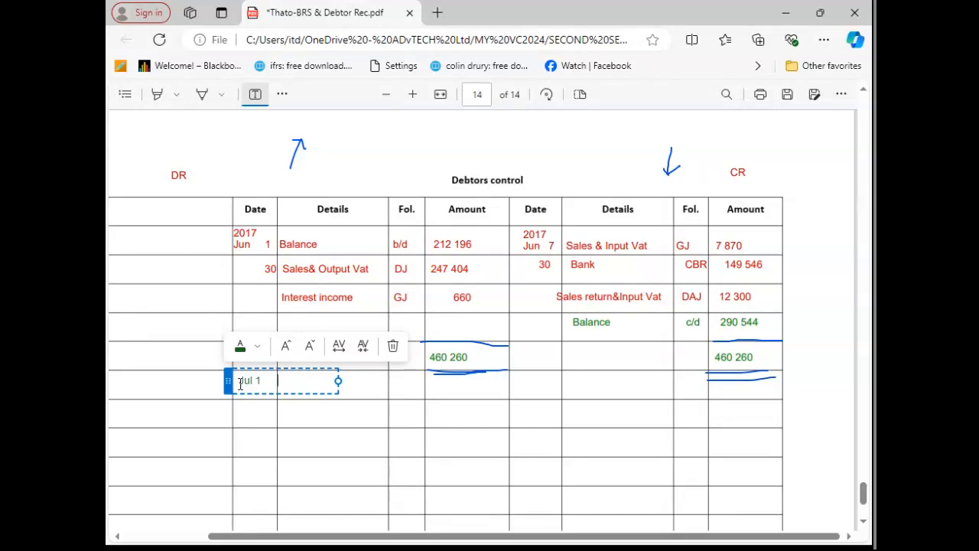
pyautogui.write('B')
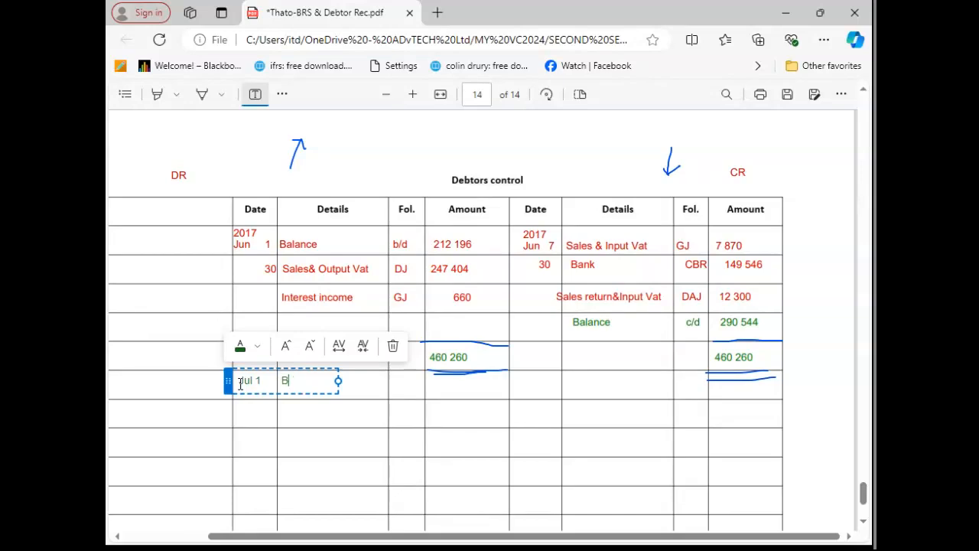
pyautogui.write('alance')
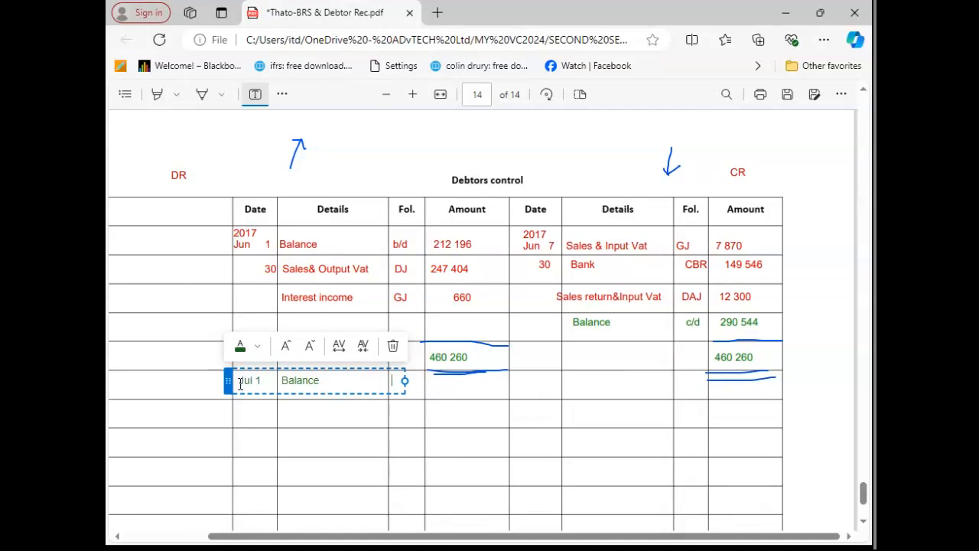
pyautogui.write('b')
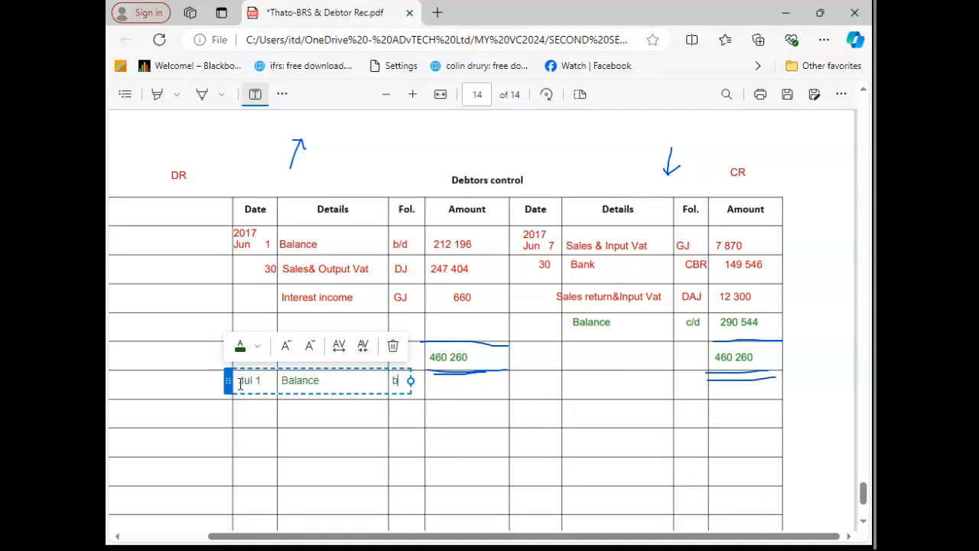
pyautogui.write('/d')
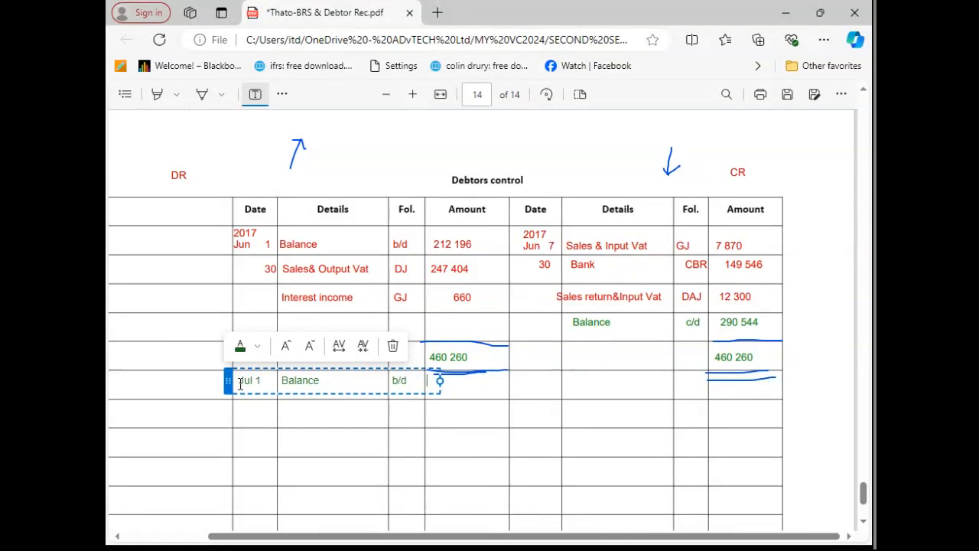
pyautogui.write('2')
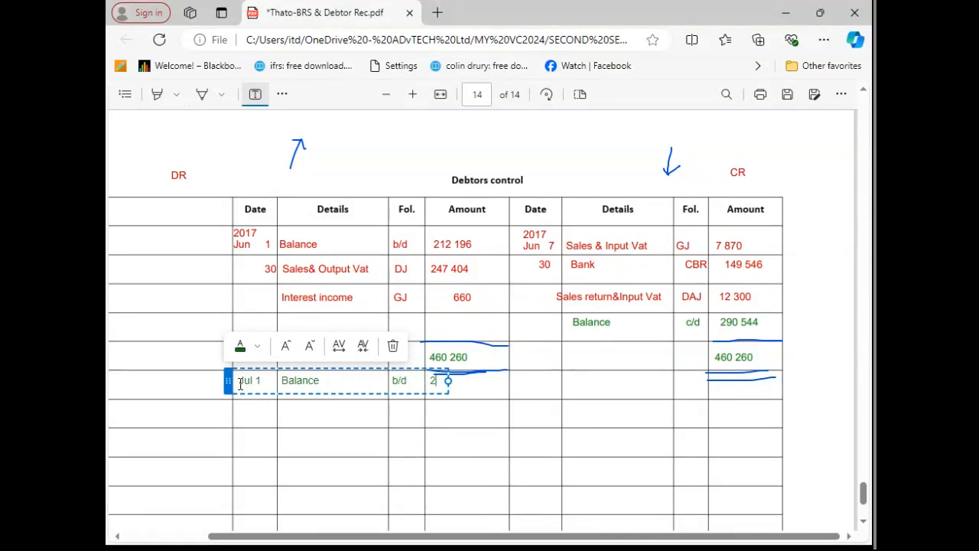
pyautogui.write('90 6')
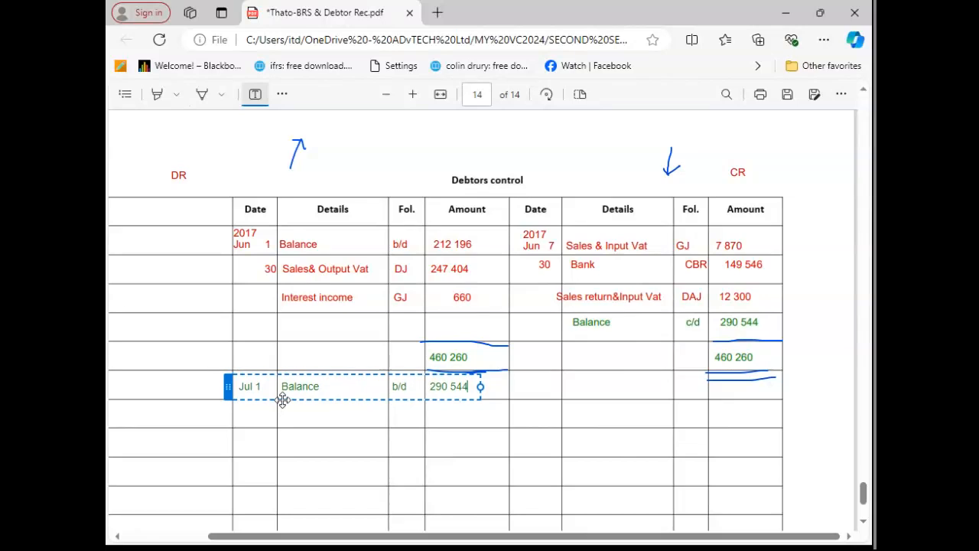
pyautogui.click(298, 386)
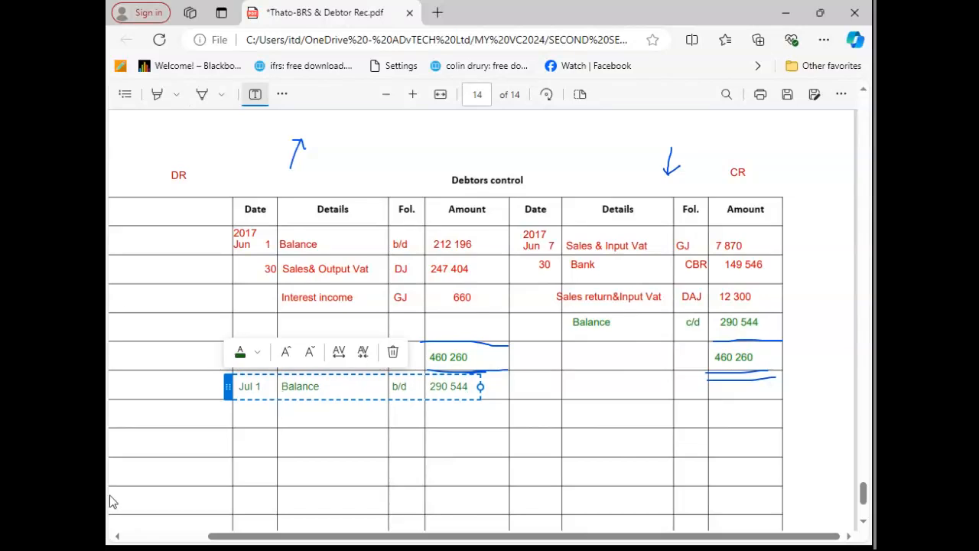